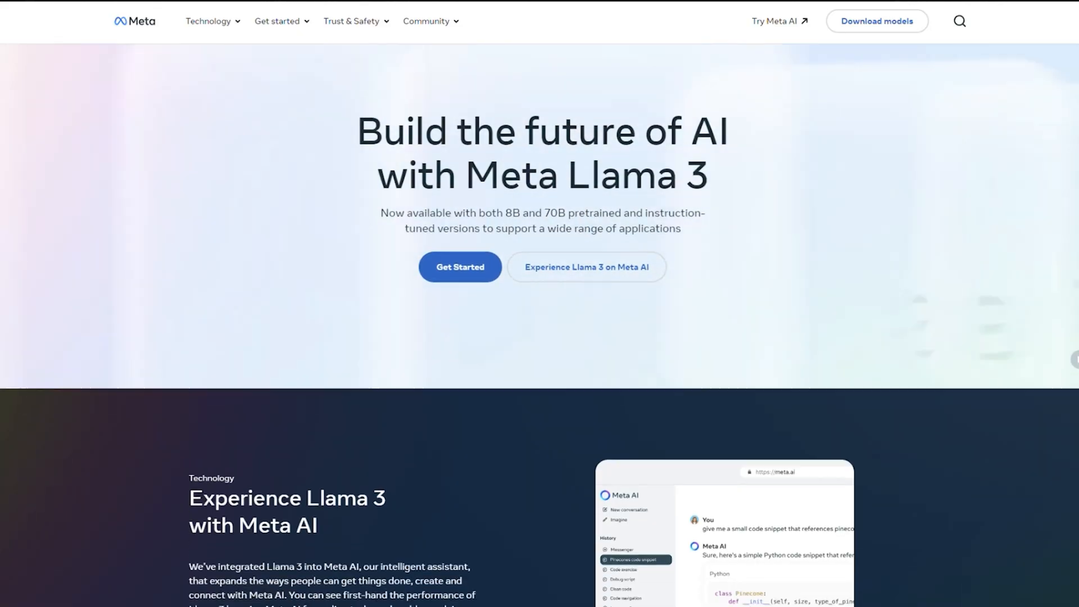
scroll("down", 3)
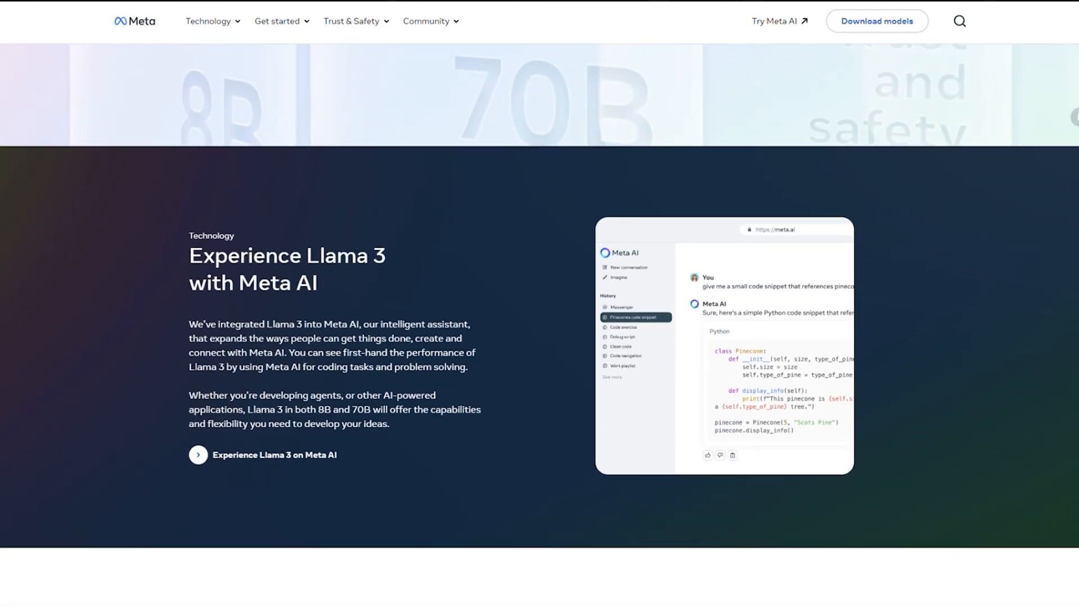